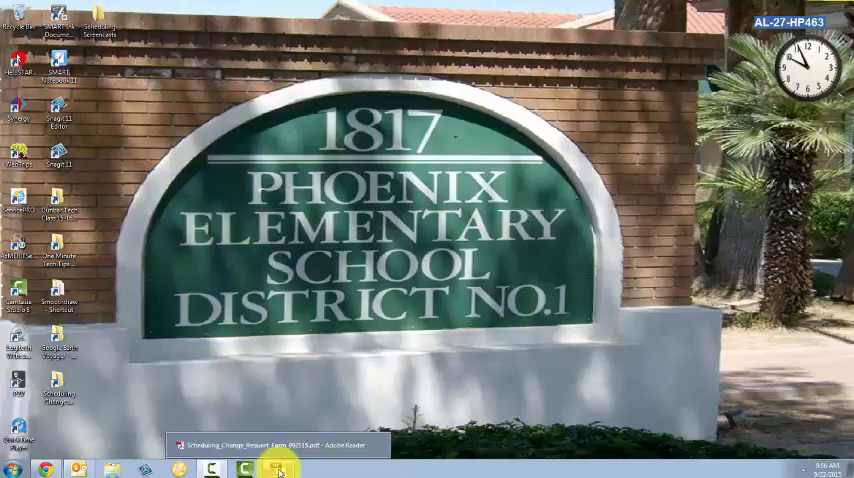
- Bring the School Scheduling Change Request 2015-2016 form forward and open the zoom menu
left_click(277, 469)
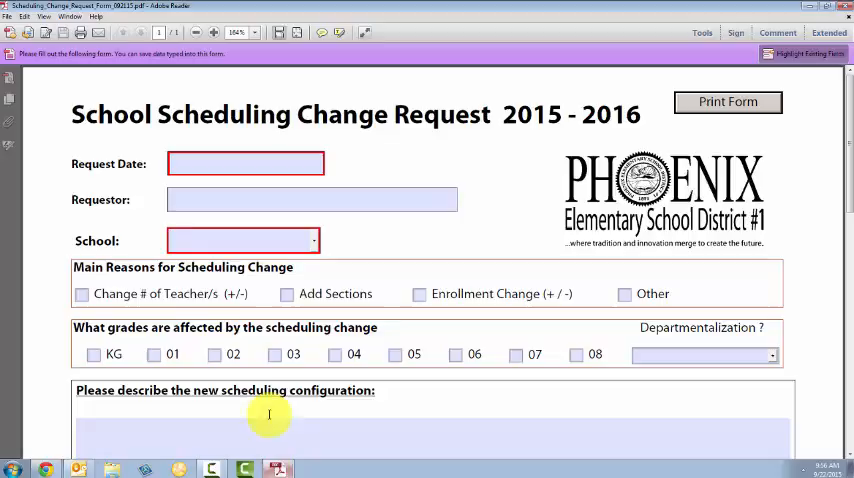
left_click(253, 32)
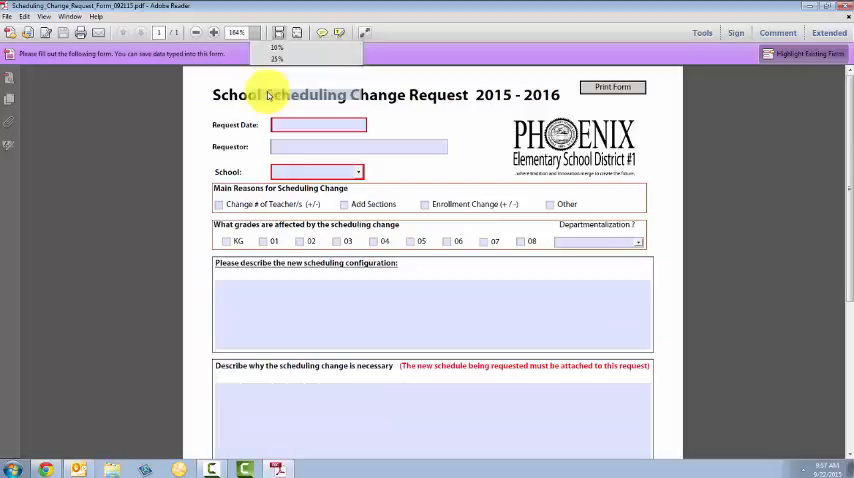
- Show the form at 100% zoom and enter 9/21/15 as the Request Date
left_click(276, 47)
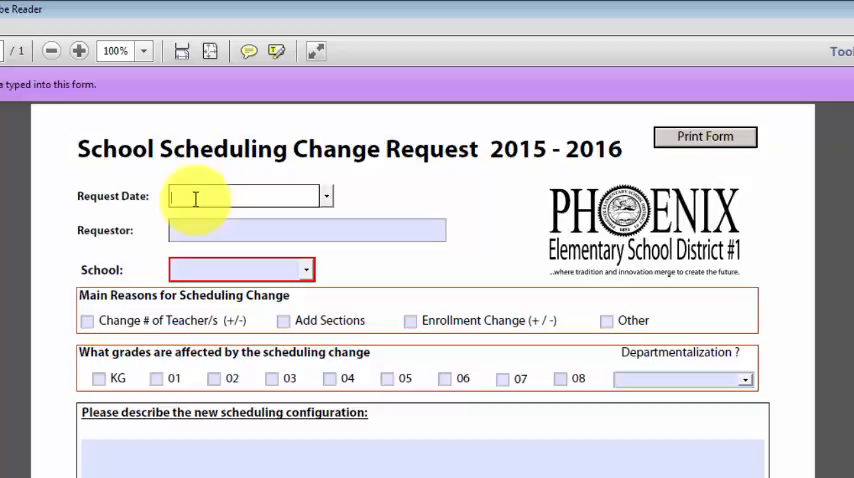
left_click(326, 196)
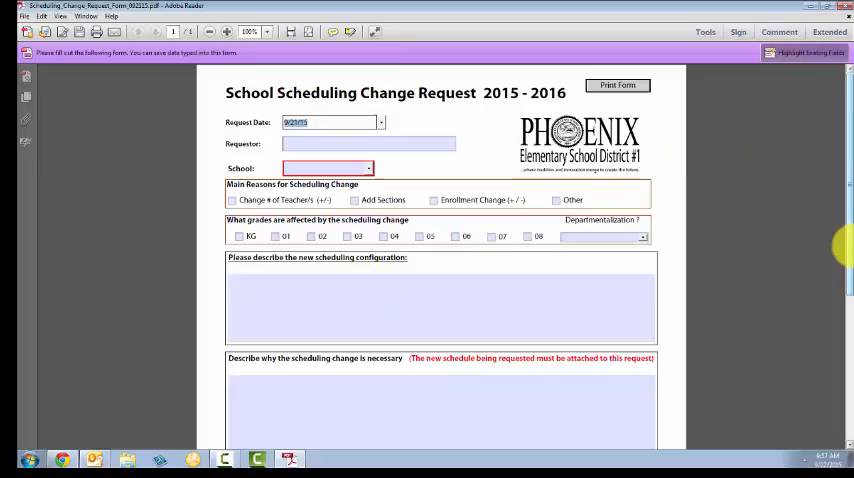
scroll("up", 3)
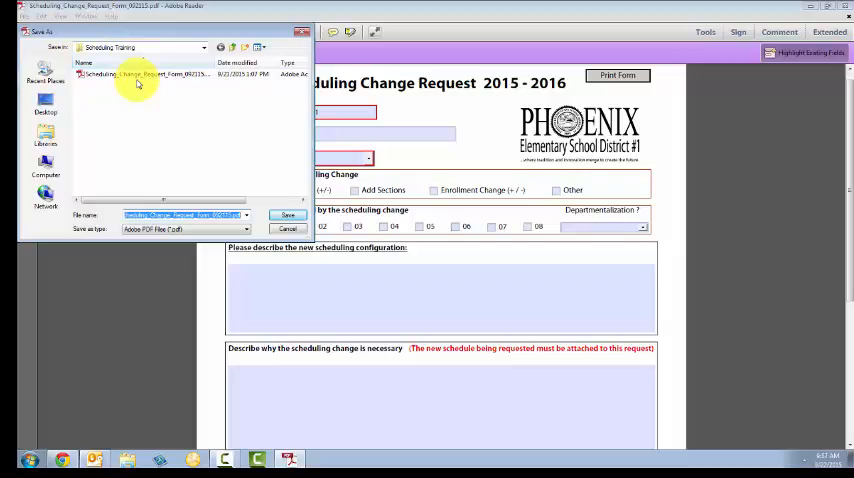
- Save as Scheduling_Change_Request_Form_092115.pdf, confirming replacement of the existing file
left_click(287, 216)
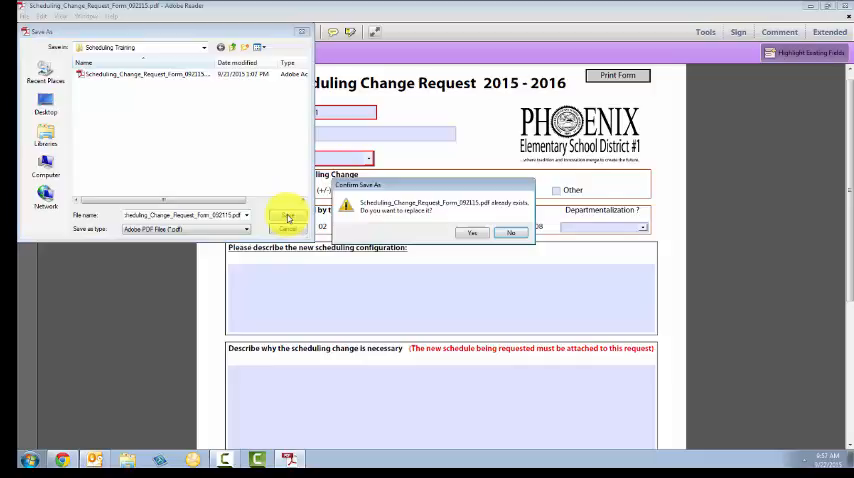
left_click(472, 233)
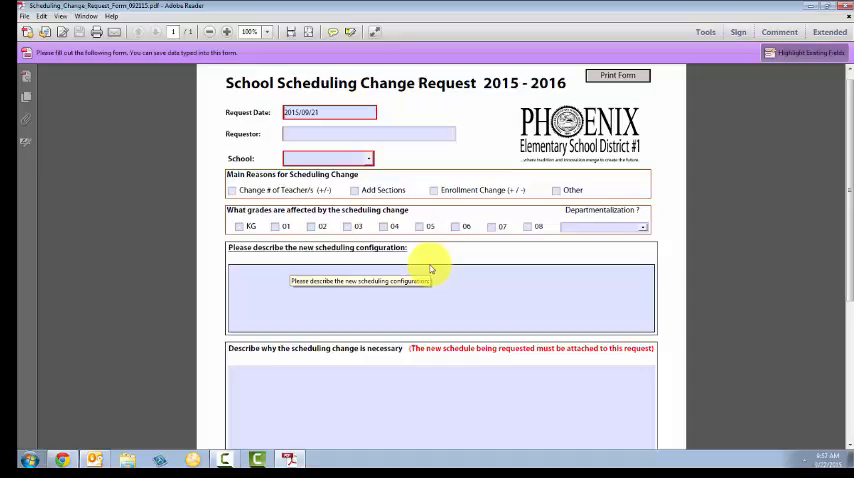
left_click(94, 459)
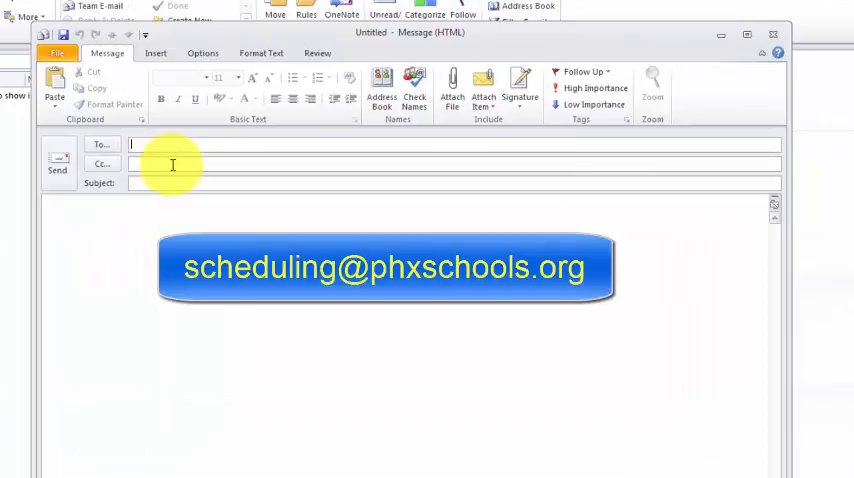
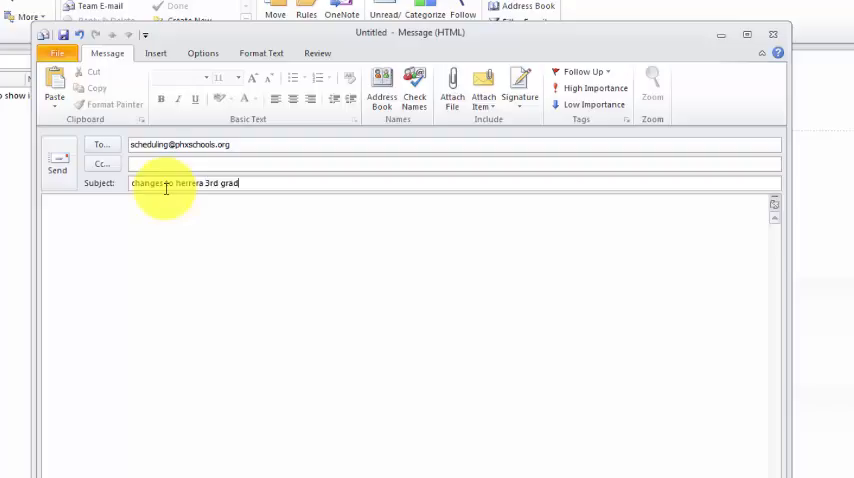
- Type the subject 'changes to herrera 3rd grade' and body 'Please see attached changes.'
type("Please see attached changes.")
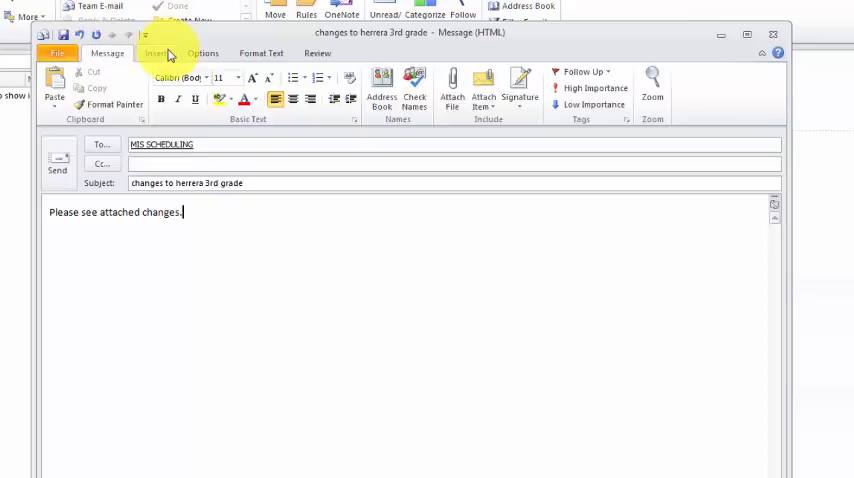
- Attach the Herrera 1516 schedule spreadsheet and the scheduling change request PDF
left_click(452, 85)
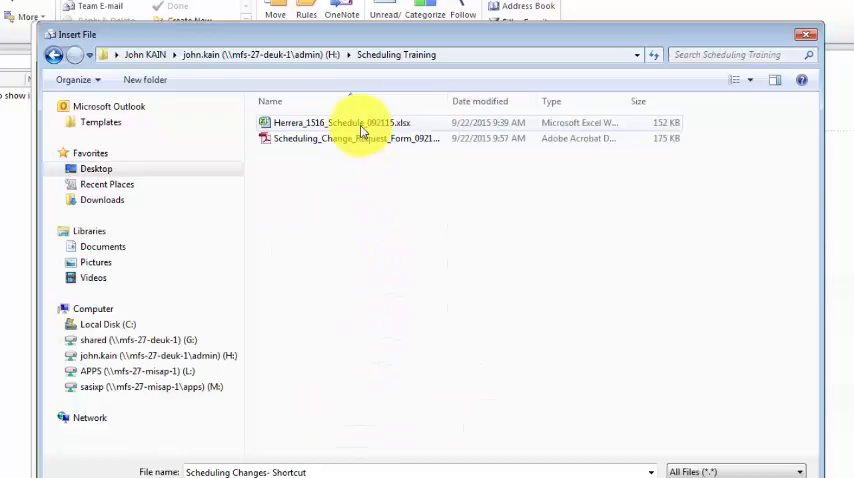
left_click(340, 122)
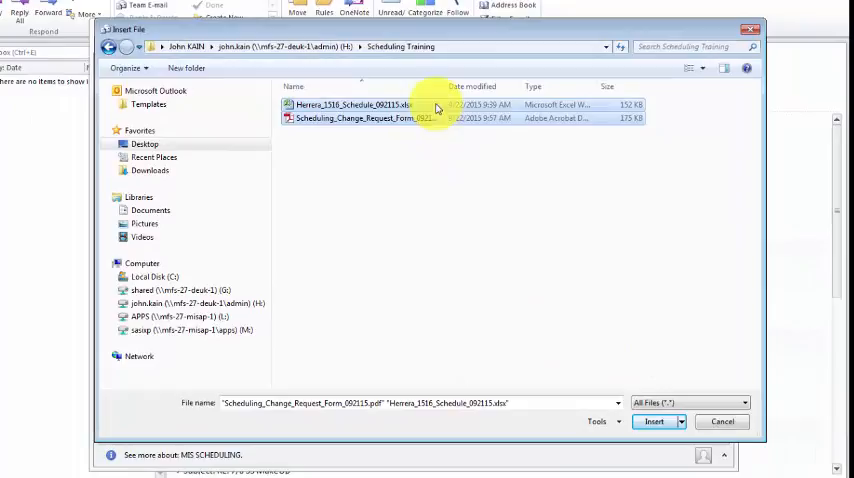
left_click(652, 421)
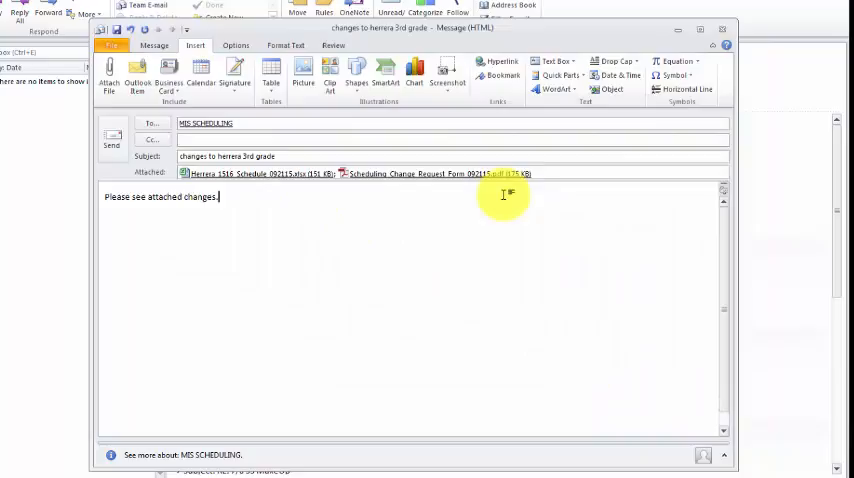